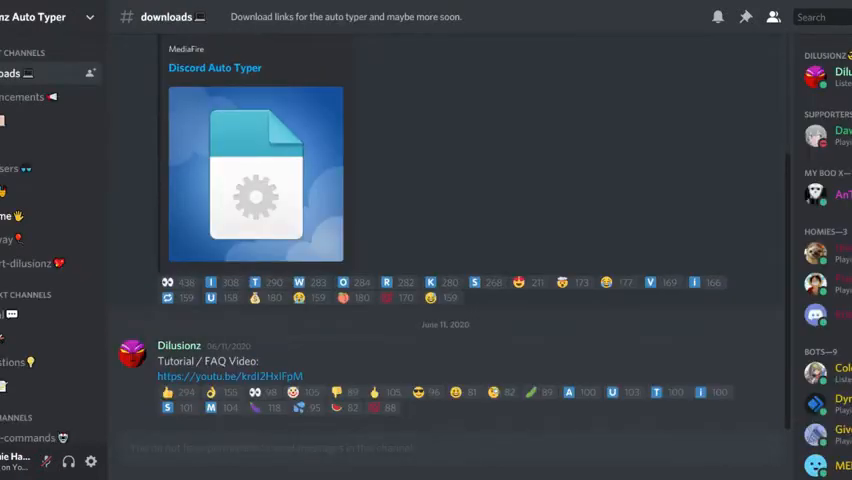
- Scroll the #general channel to the Dank Memer replies to pls fish
{"action": "scroll", "scroll_direction": "up", "scroll_amount": 3}
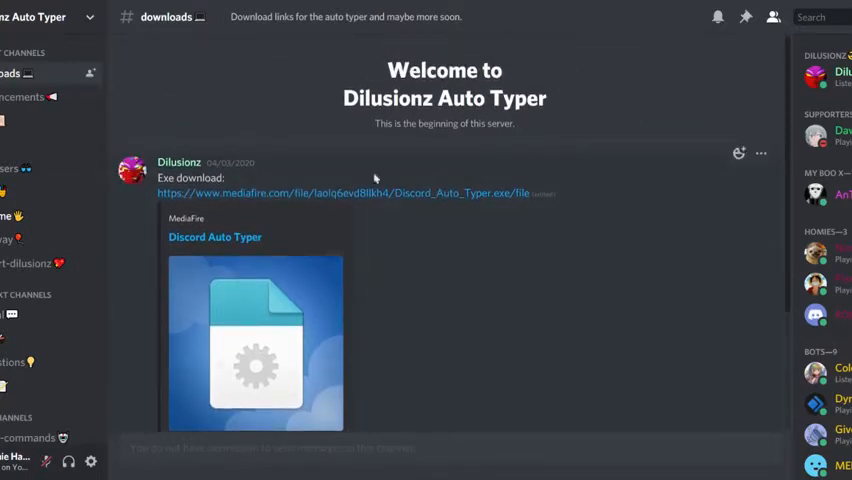
{"action": "mouse_move", "coordinate": [190, 218]}
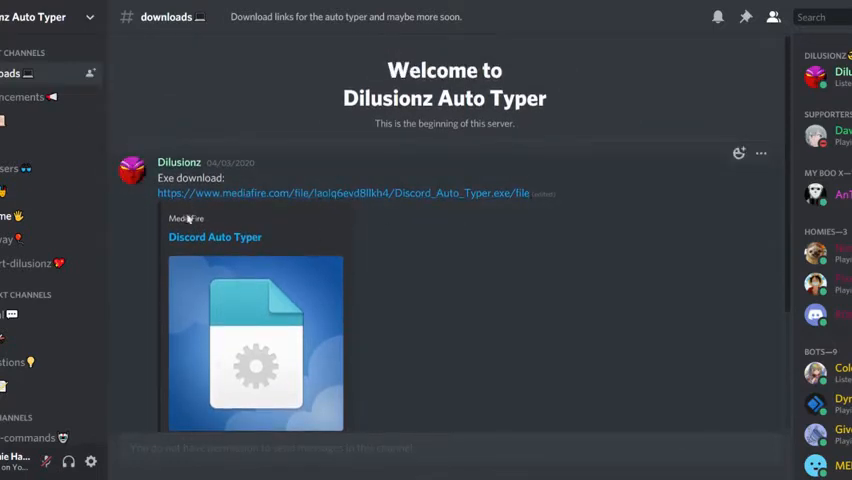
{"action": "mouse_move", "coordinate": [280, 256]}
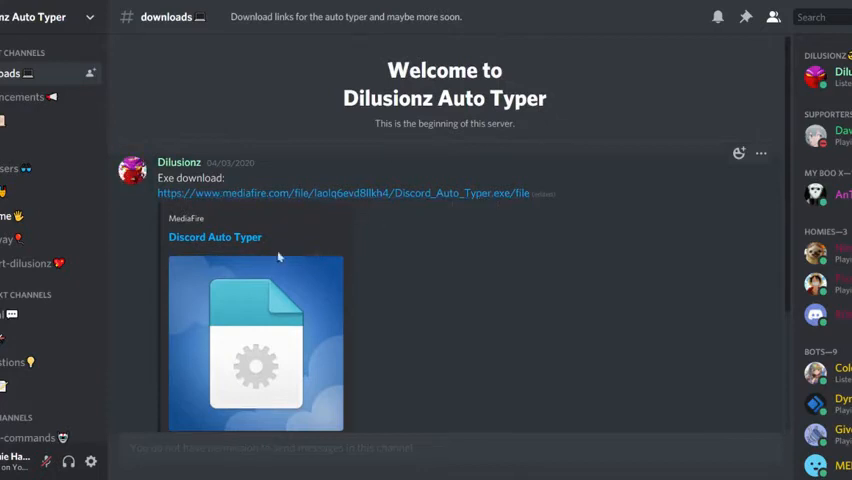
{"action": "scroll", "scroll_direction": "down", "scroll_amount": 3}
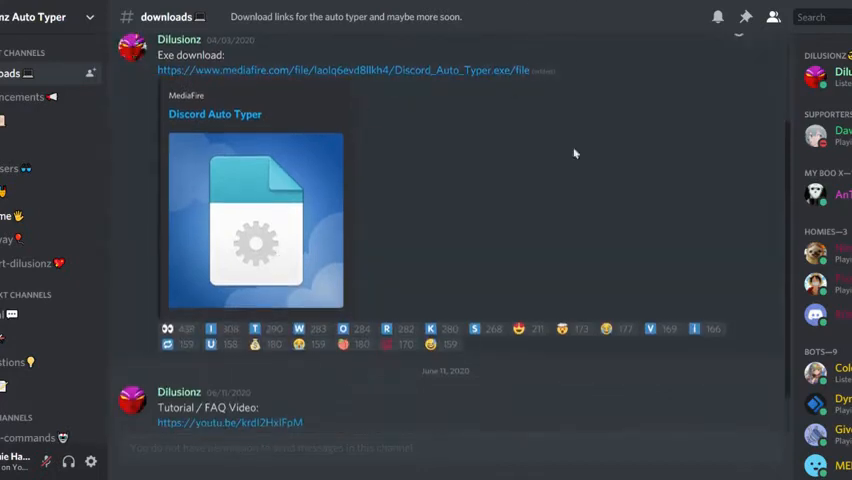
{"action": "mouse_move", "coordinate": [342, 236]}
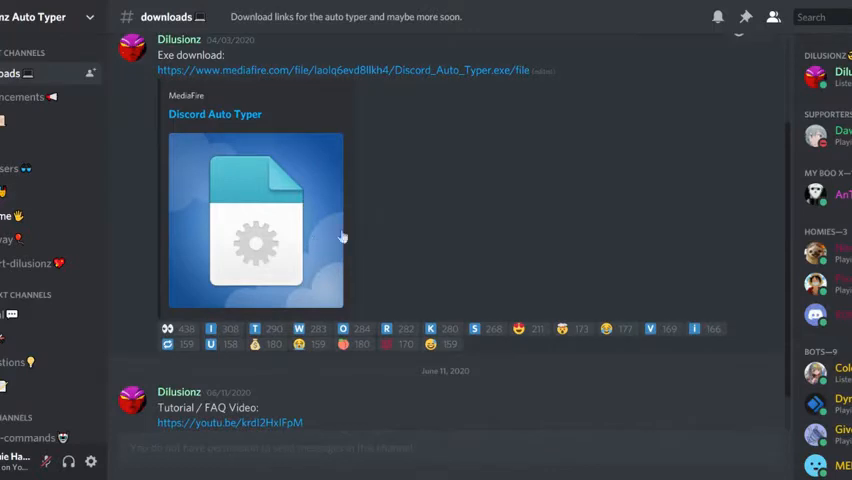
{"action": "scroll", "scroll_direction": "down", "scroll_amount": 3}
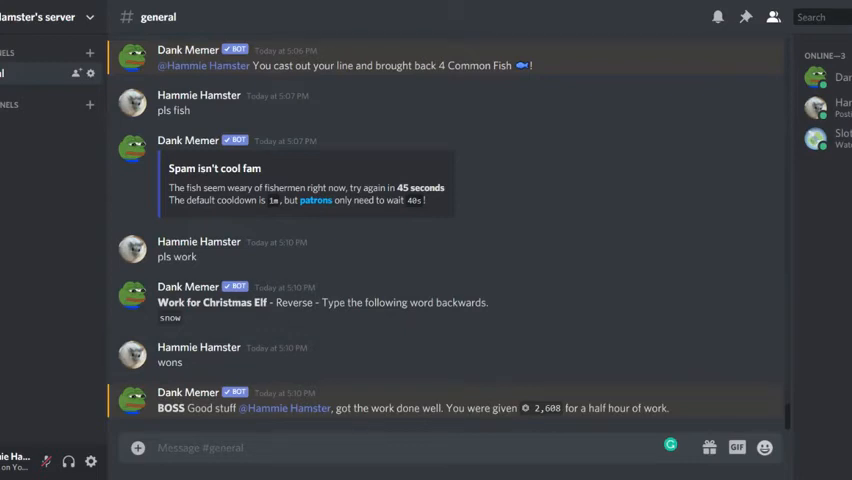
{"action": "mouse_move", "coordinate": [356, 392]}
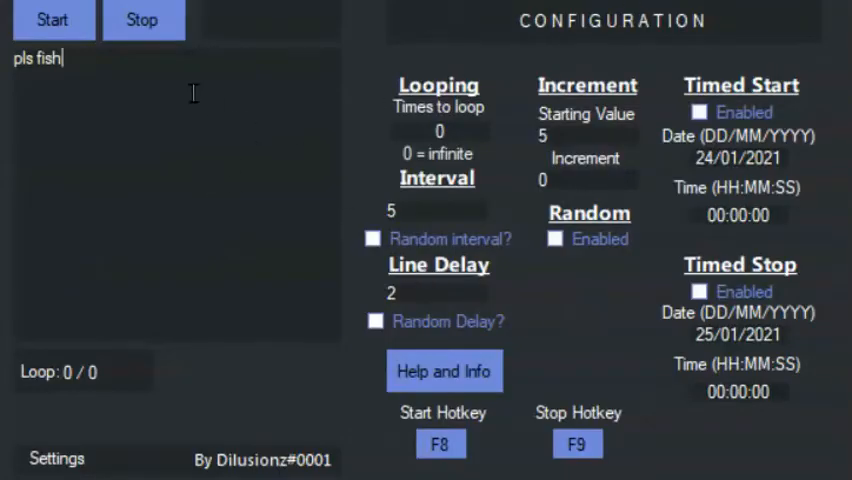
{"action": "mouse_move", "coordinate": [188, 136]}
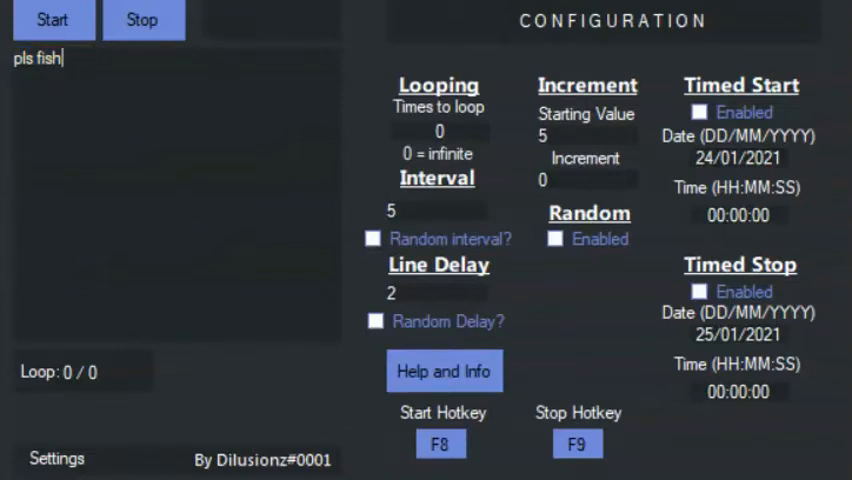
{"action": "mouse_move", "coordinate": [462, 56]}
{"action": "type", "text": "\\\\"}
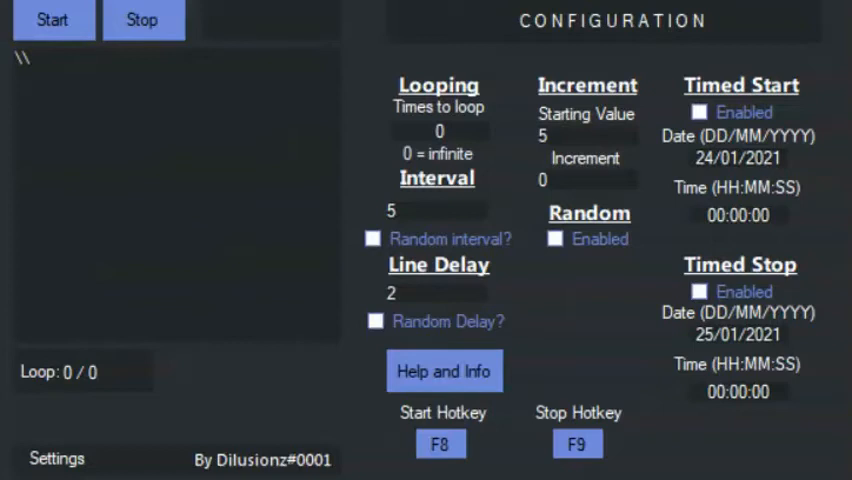
- Enter 'pls fish' as the message text to send
{"action": "type", "text": "pls"}
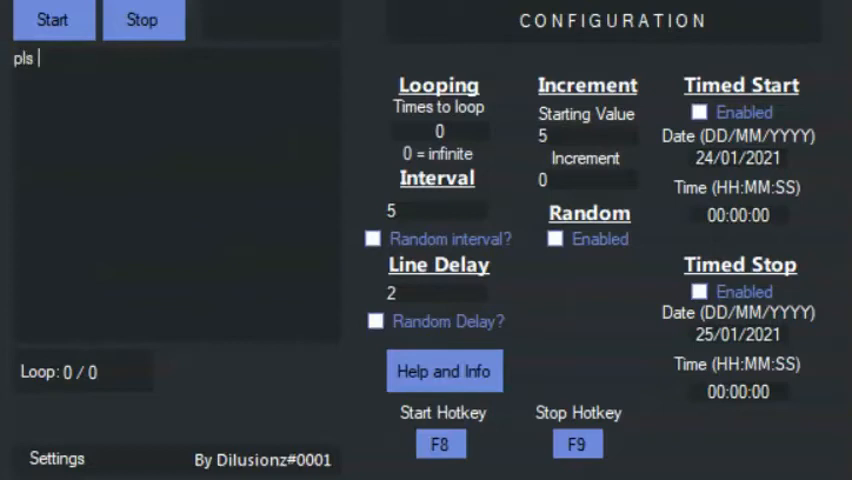
{"action": "type", "text": "fish"}
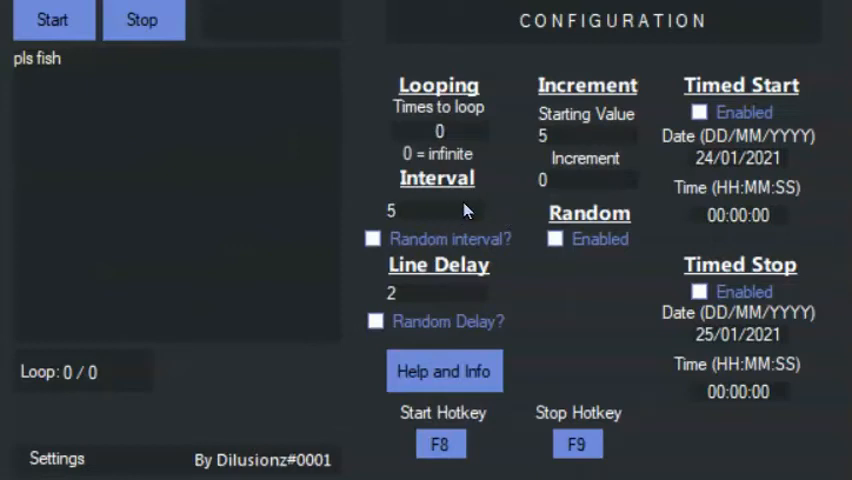
{"action": "mouse_move", "coordinate": [500, 220]}
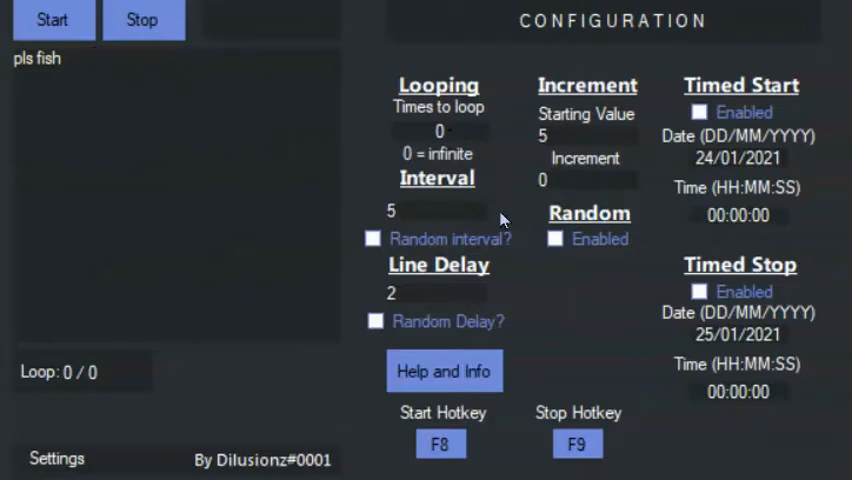
- Set the interval to 45, starting value to 45 and increment to 0
{"action": "left_click", "coordinate": [436, 210]}
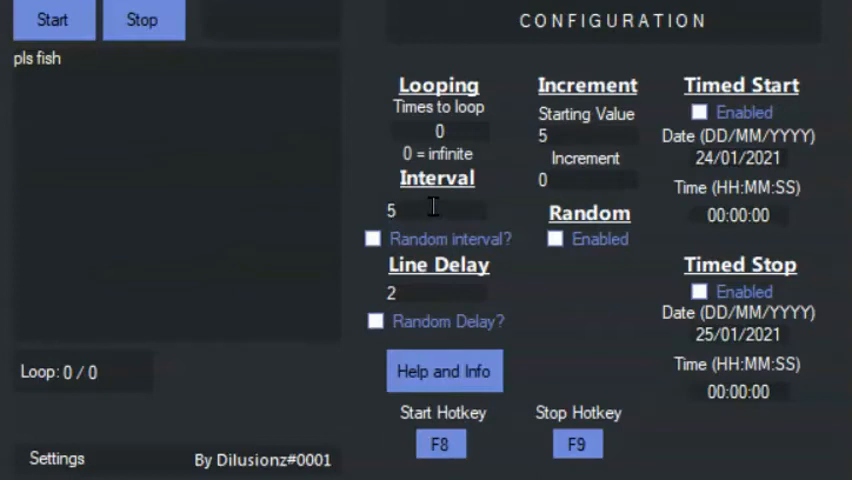
{"action": "left_click", "coordinate": [436, 210]}
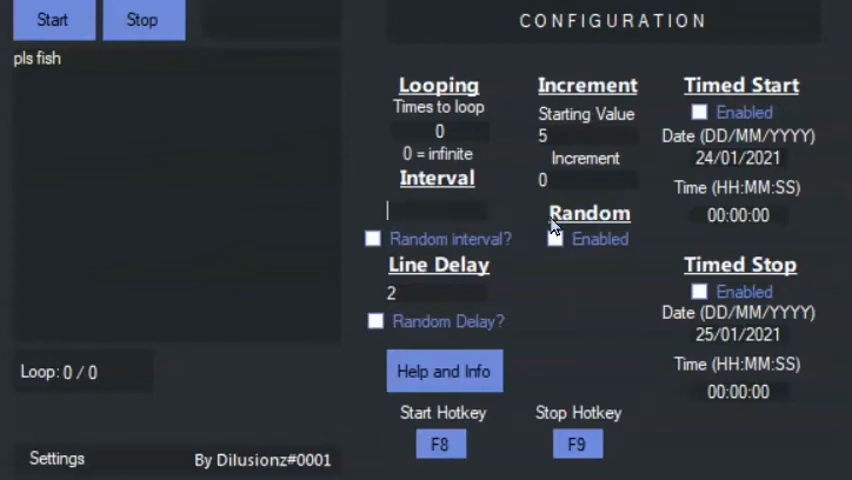
{"action": "type", "text": "45"}
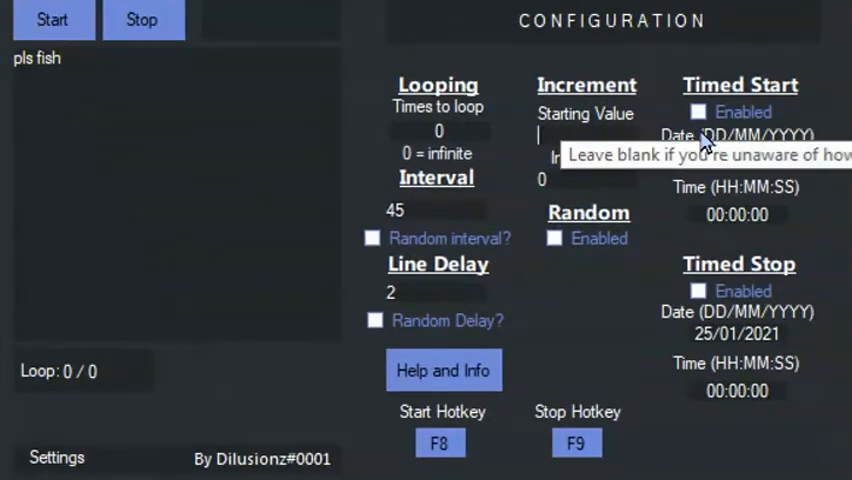
{"action": "type", "text": "45"}
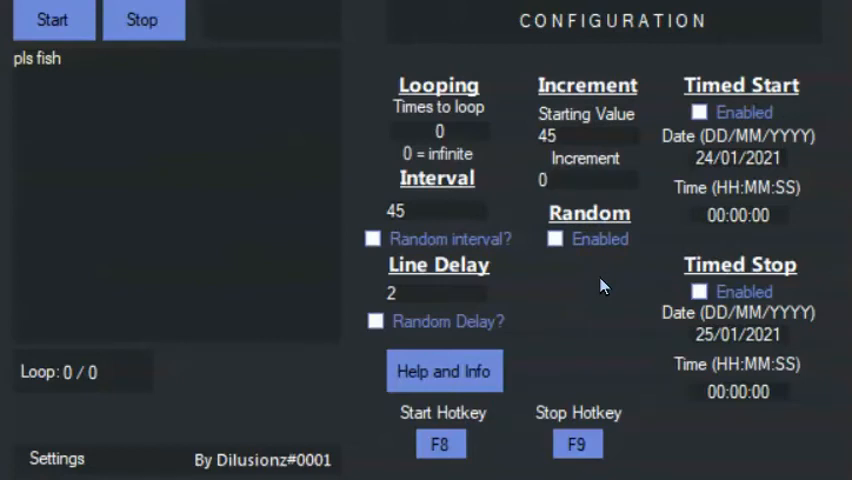
{"action": "type", "text": "1"}
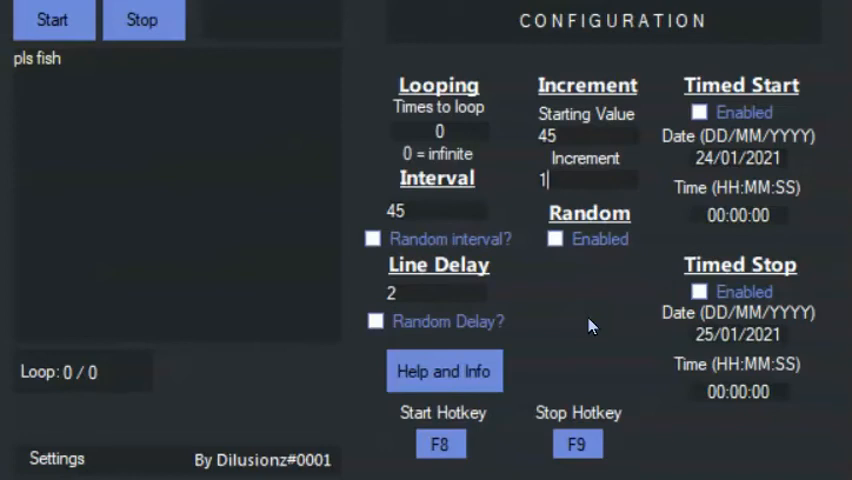
{"action": "type", "text": "0"}
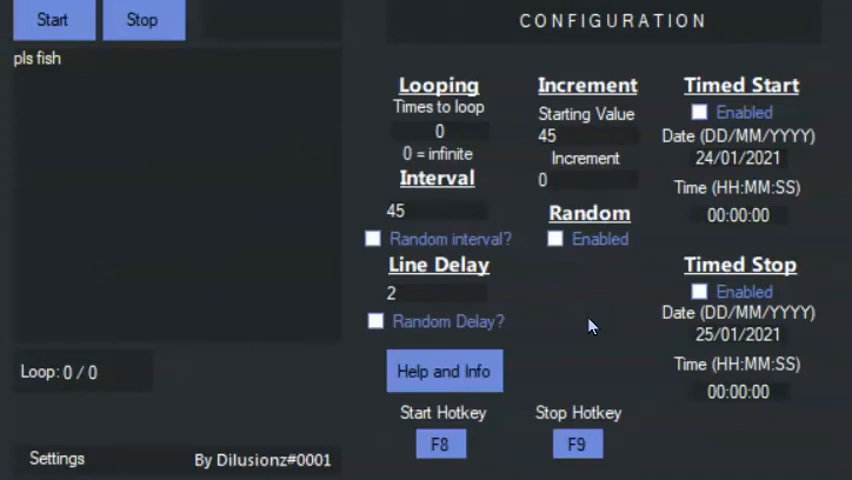
{"action": "mouse_move", "coordinate": [502, 272]}
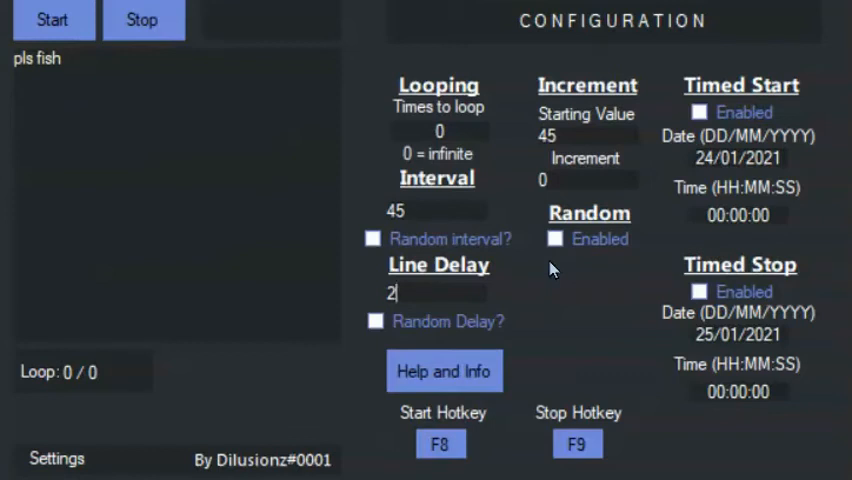
{"action": "mouse_move", "coordinate": [100, 56]}
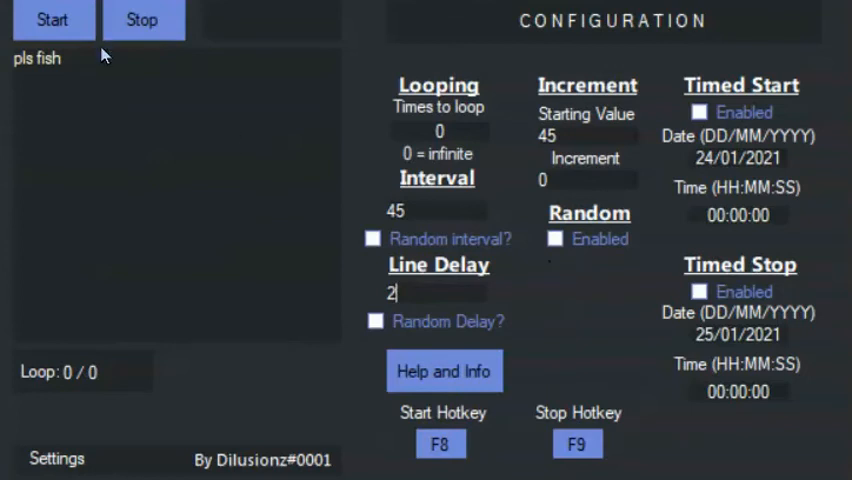
{"action": "mouse_move", "coordinate": [602, 282]}
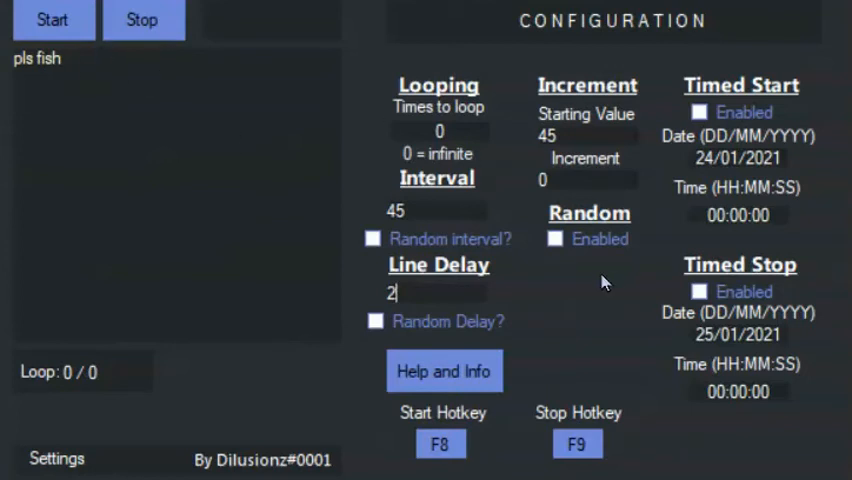
{"action": "mouse_move", "coordinate": [442, 290]}
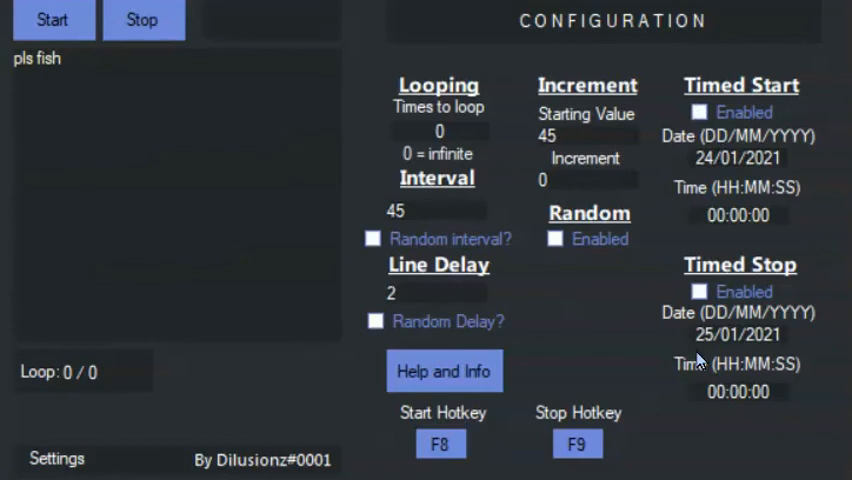
{"action": "left_click", "coordinate": [436, 292]}
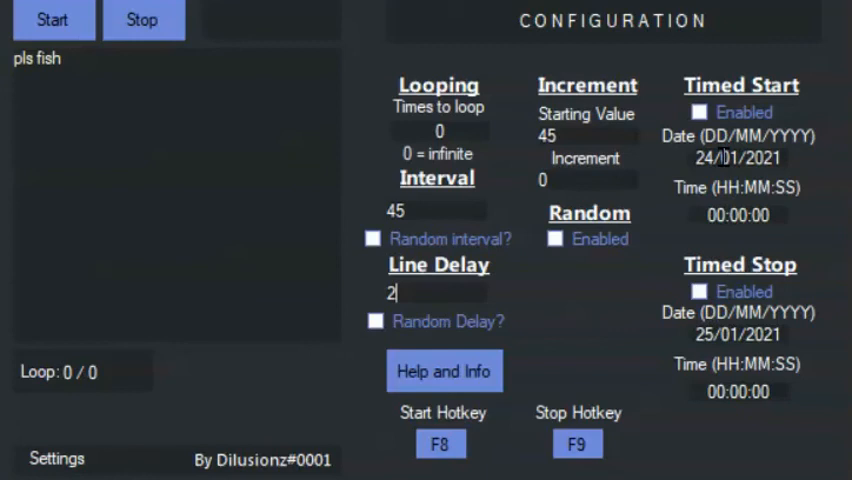
{"action": "mouse_move", "coordinate": [738, 364]}
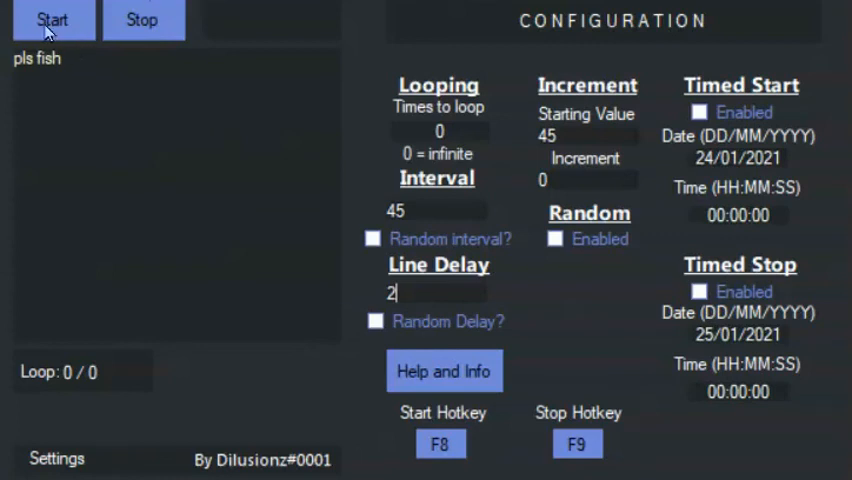
{"action": "mouse_move", "coordinate": [264, 176]}
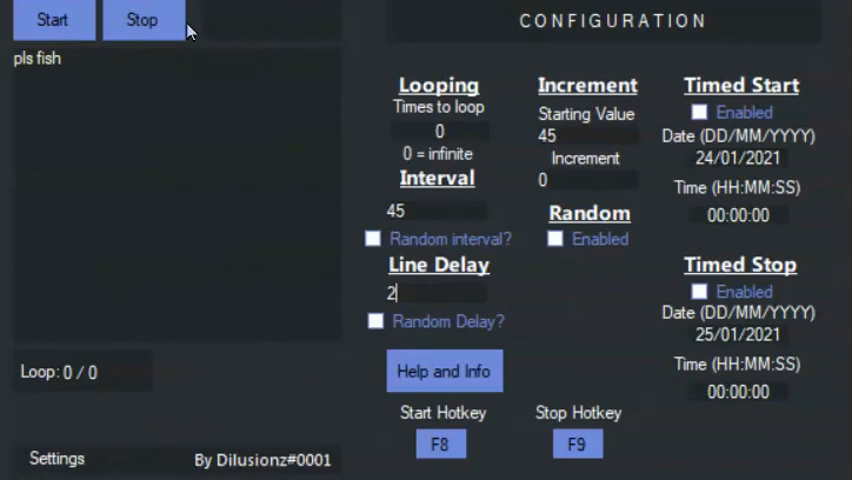
{"action": "mouse_move", "coordinate": [676, 380]}
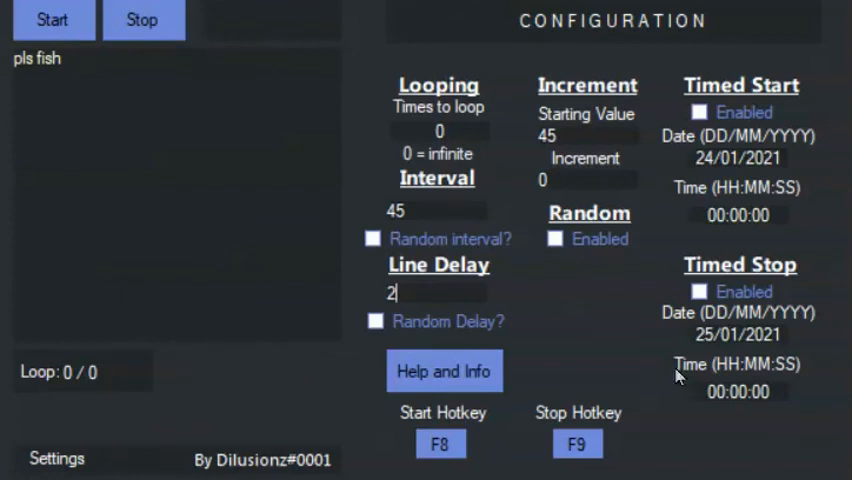